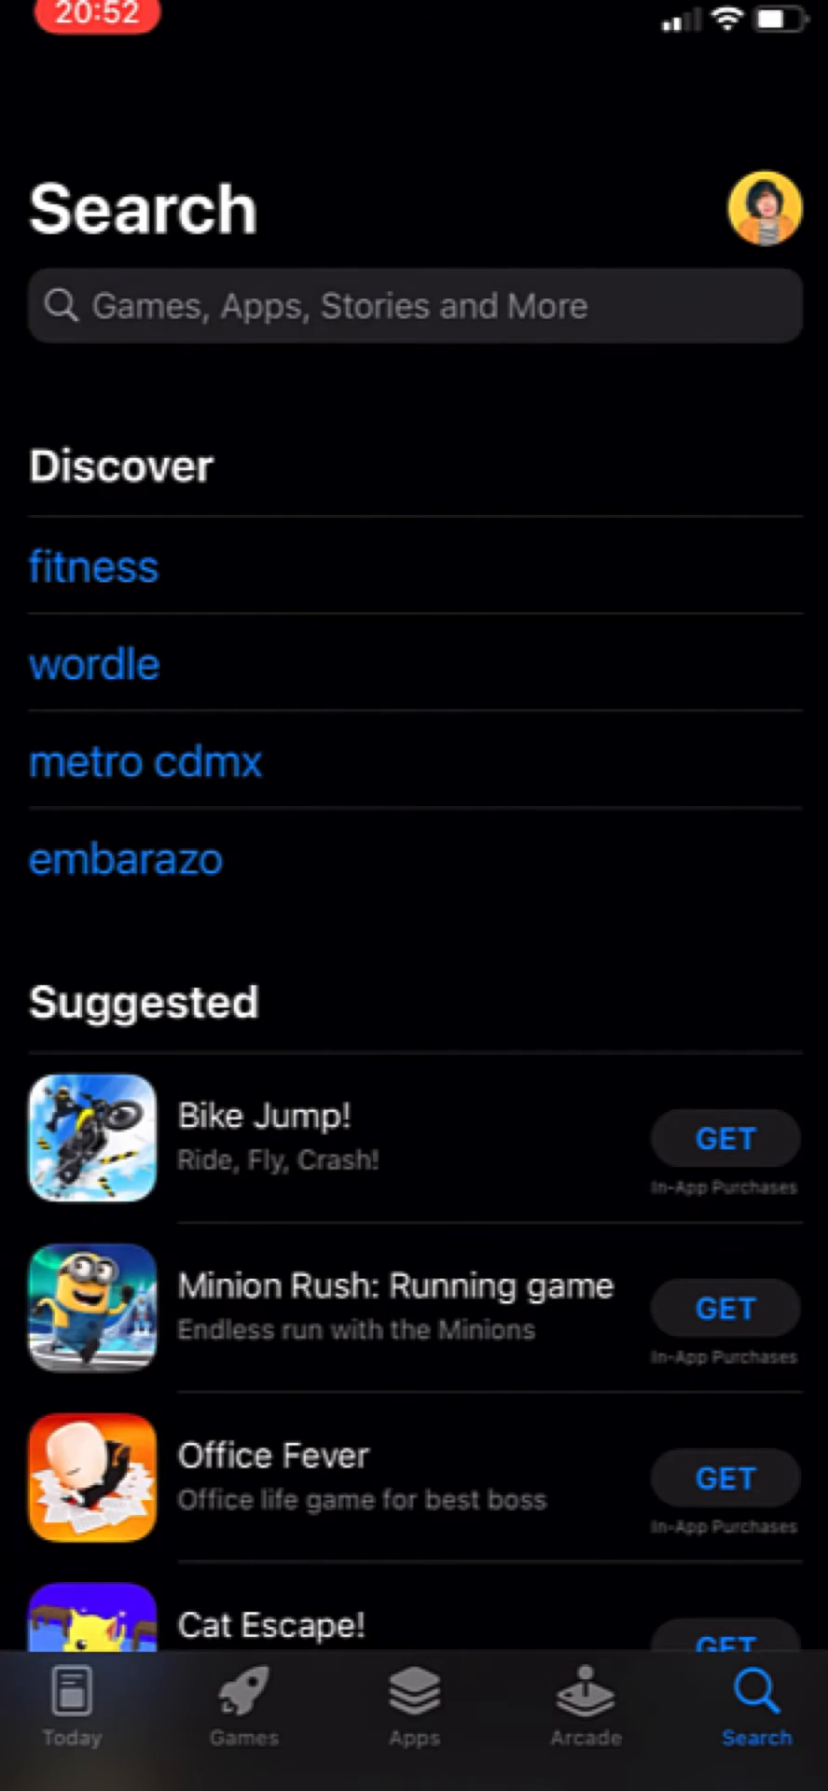
Search the App Store for 'phantom'
type("phantom")
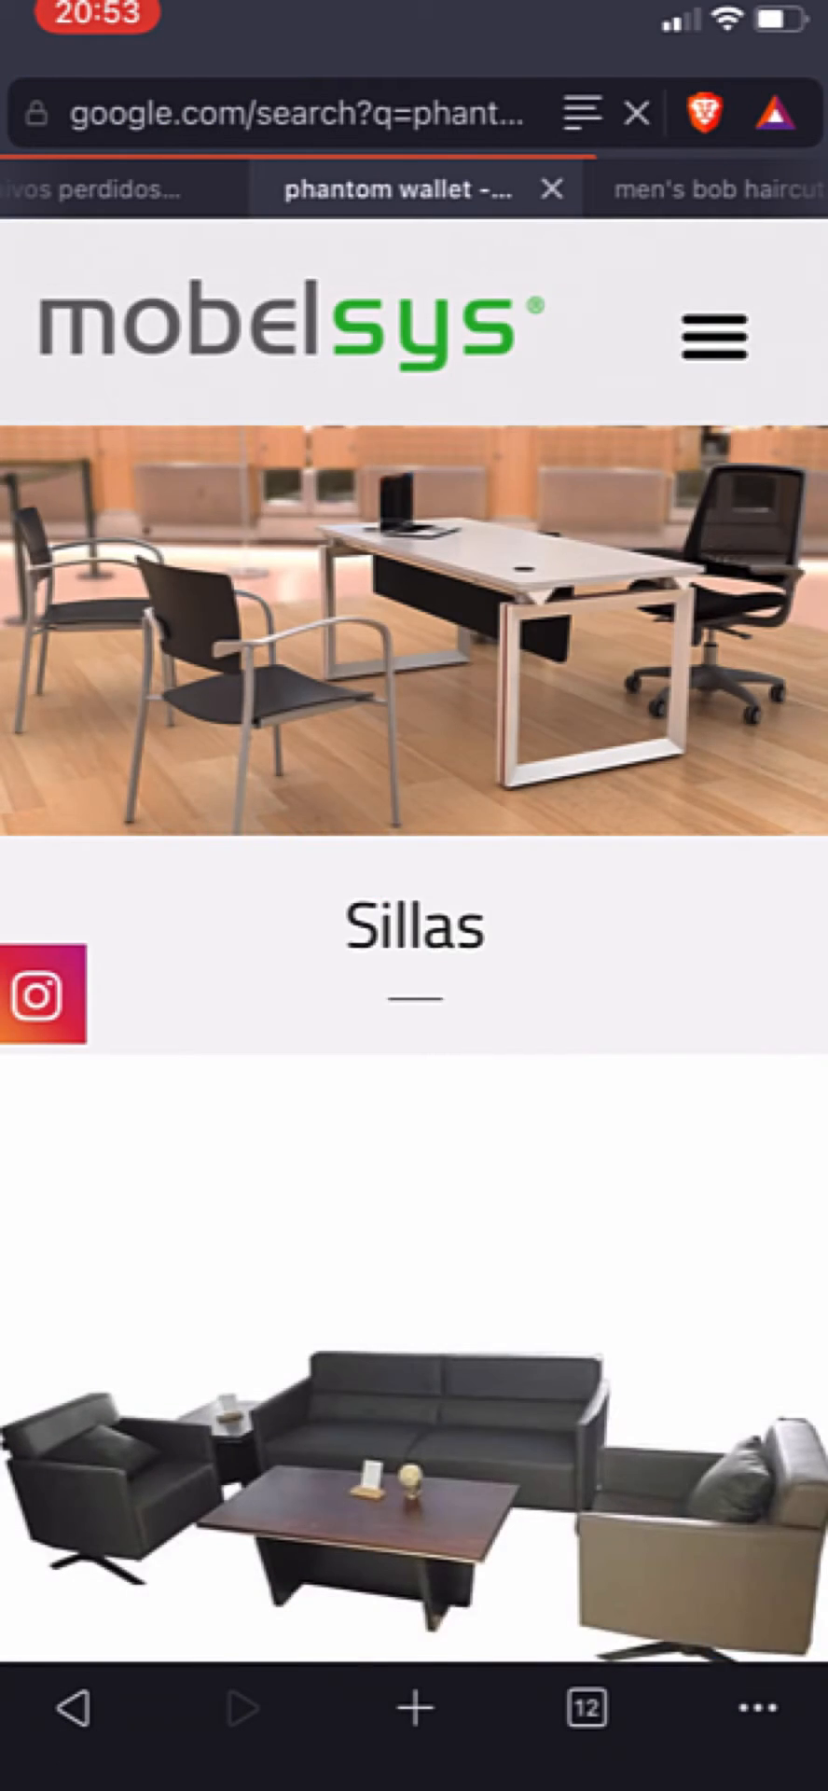
From the phantom wallet web results, reach phantom.app's Download page and hand off to the App Store listing
left_click(413, 188)
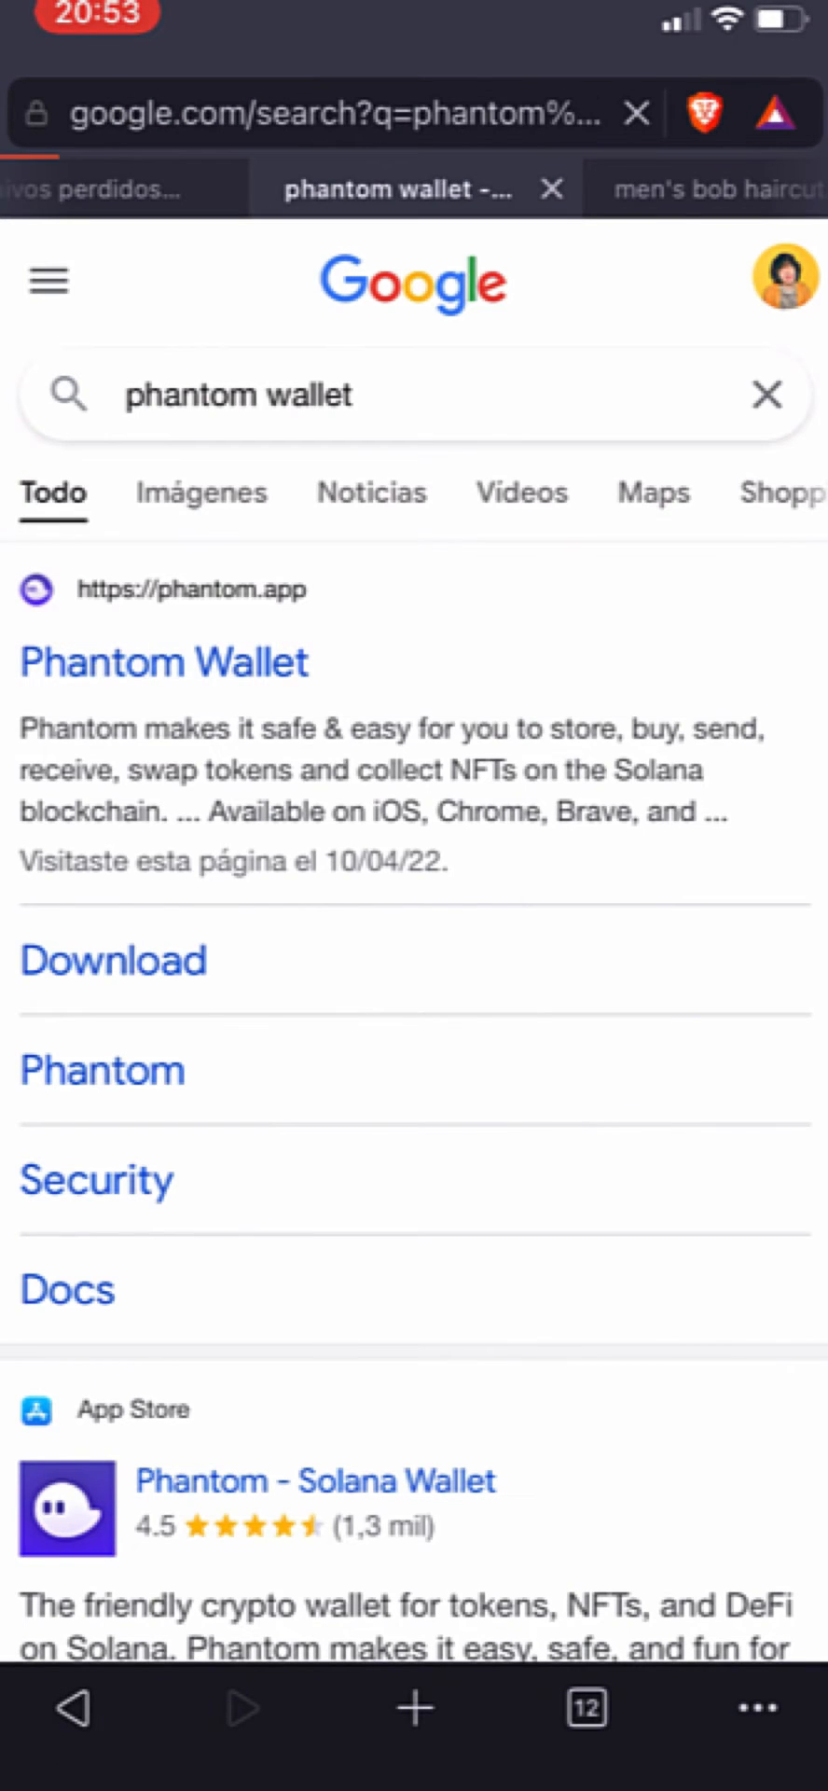
left_click(164, 662)
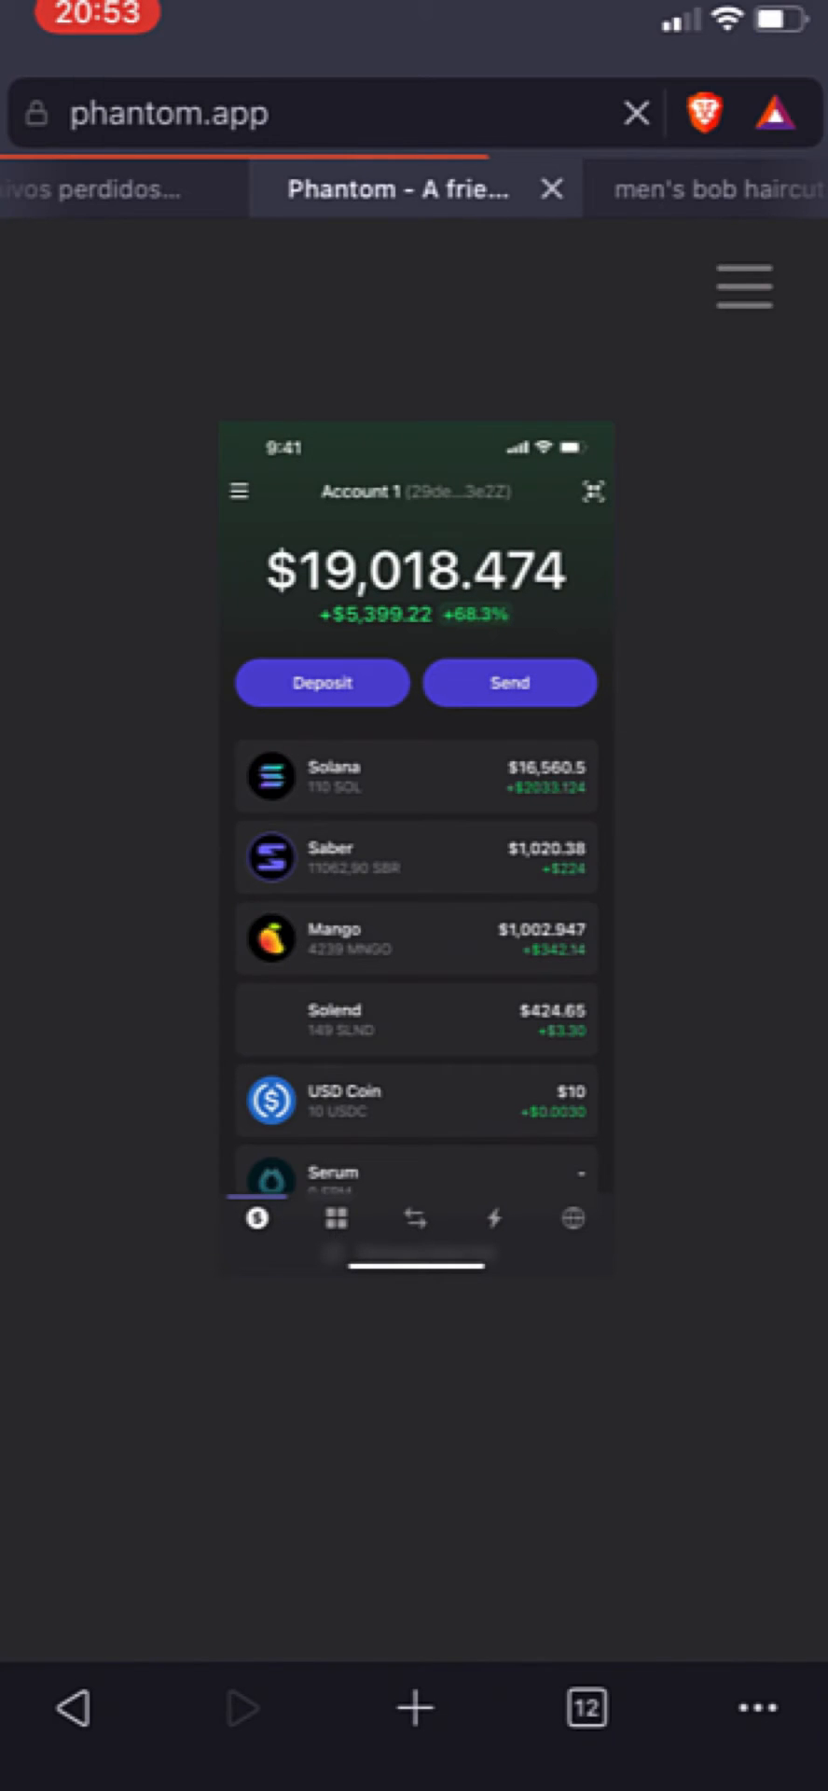
left_click(741, 284)
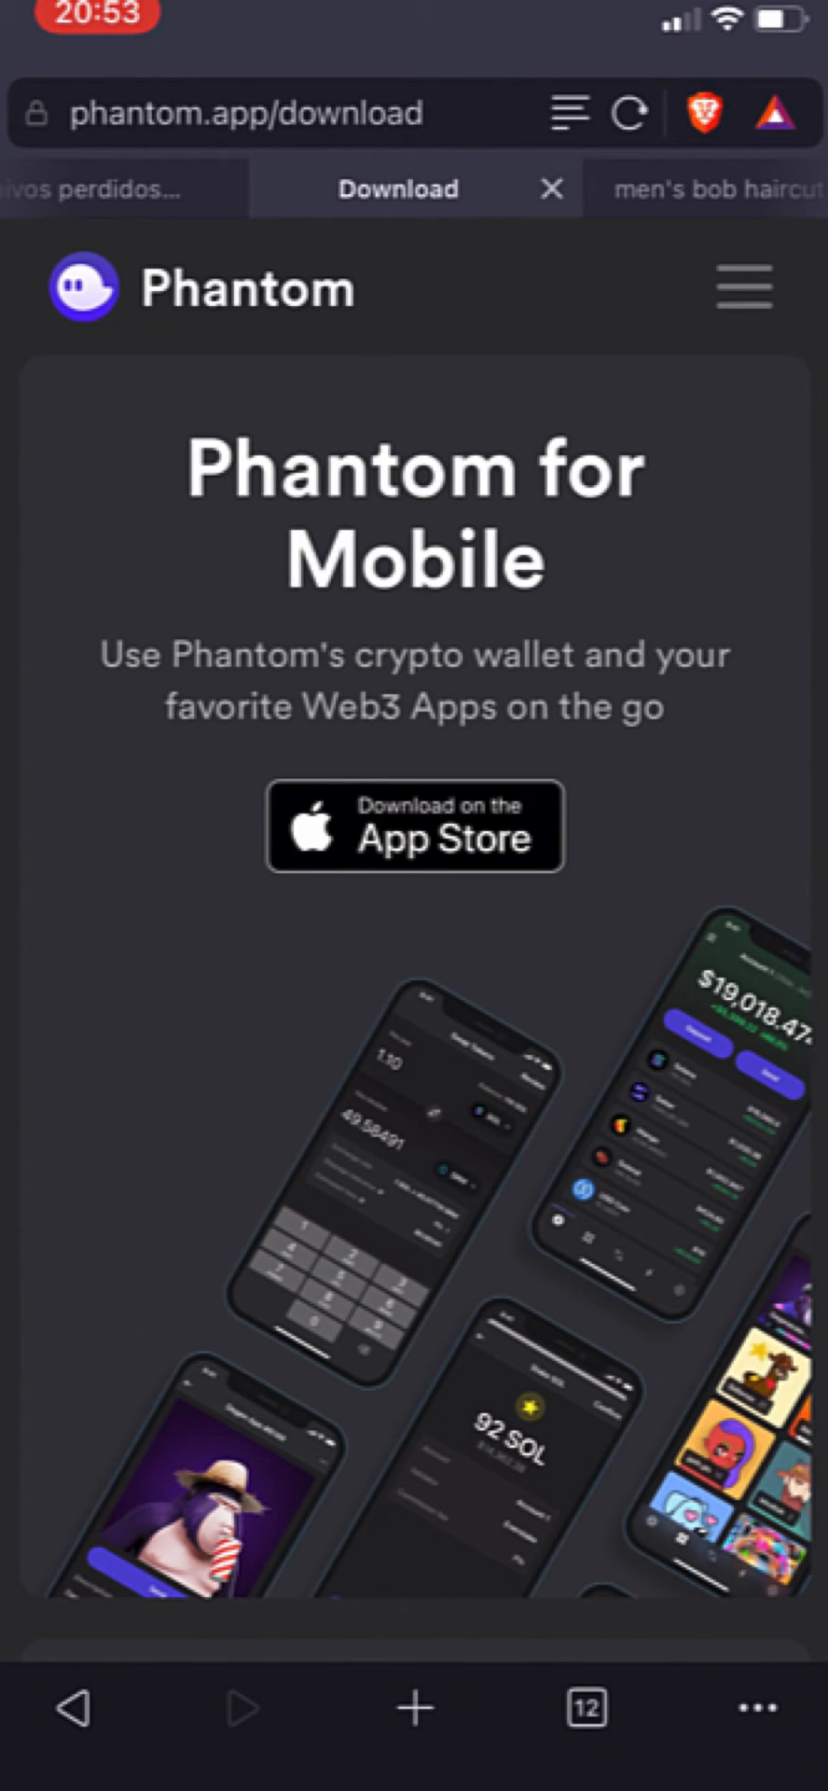
left_click(415, 826)
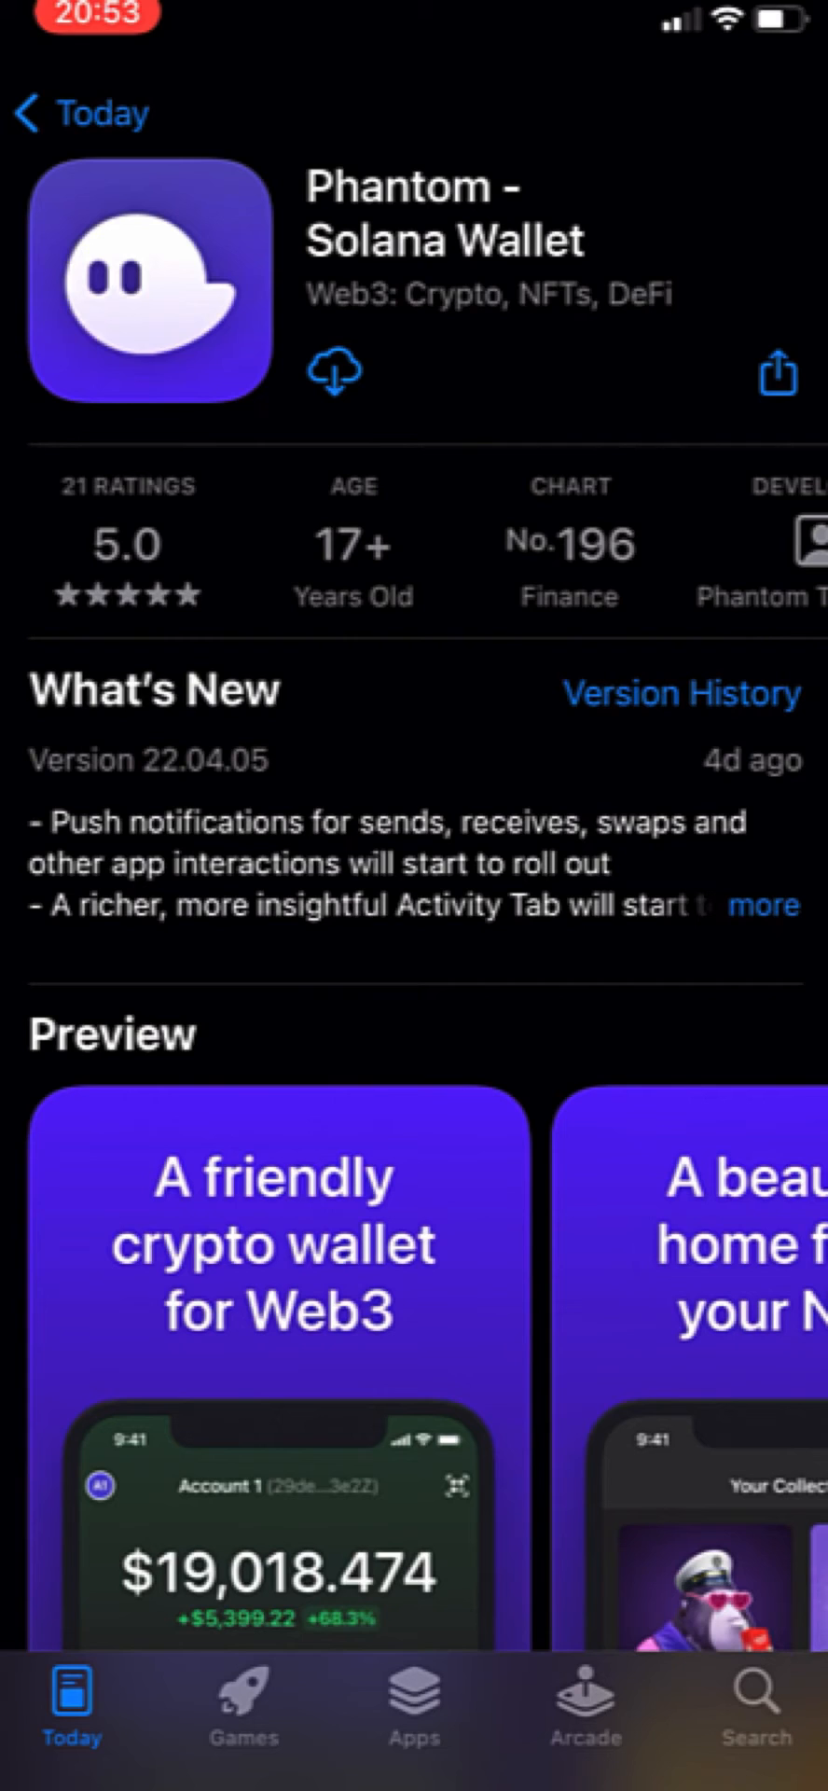
Install Phantom - Solana Wallet from the App Store and launch it
left_click(332, 371)
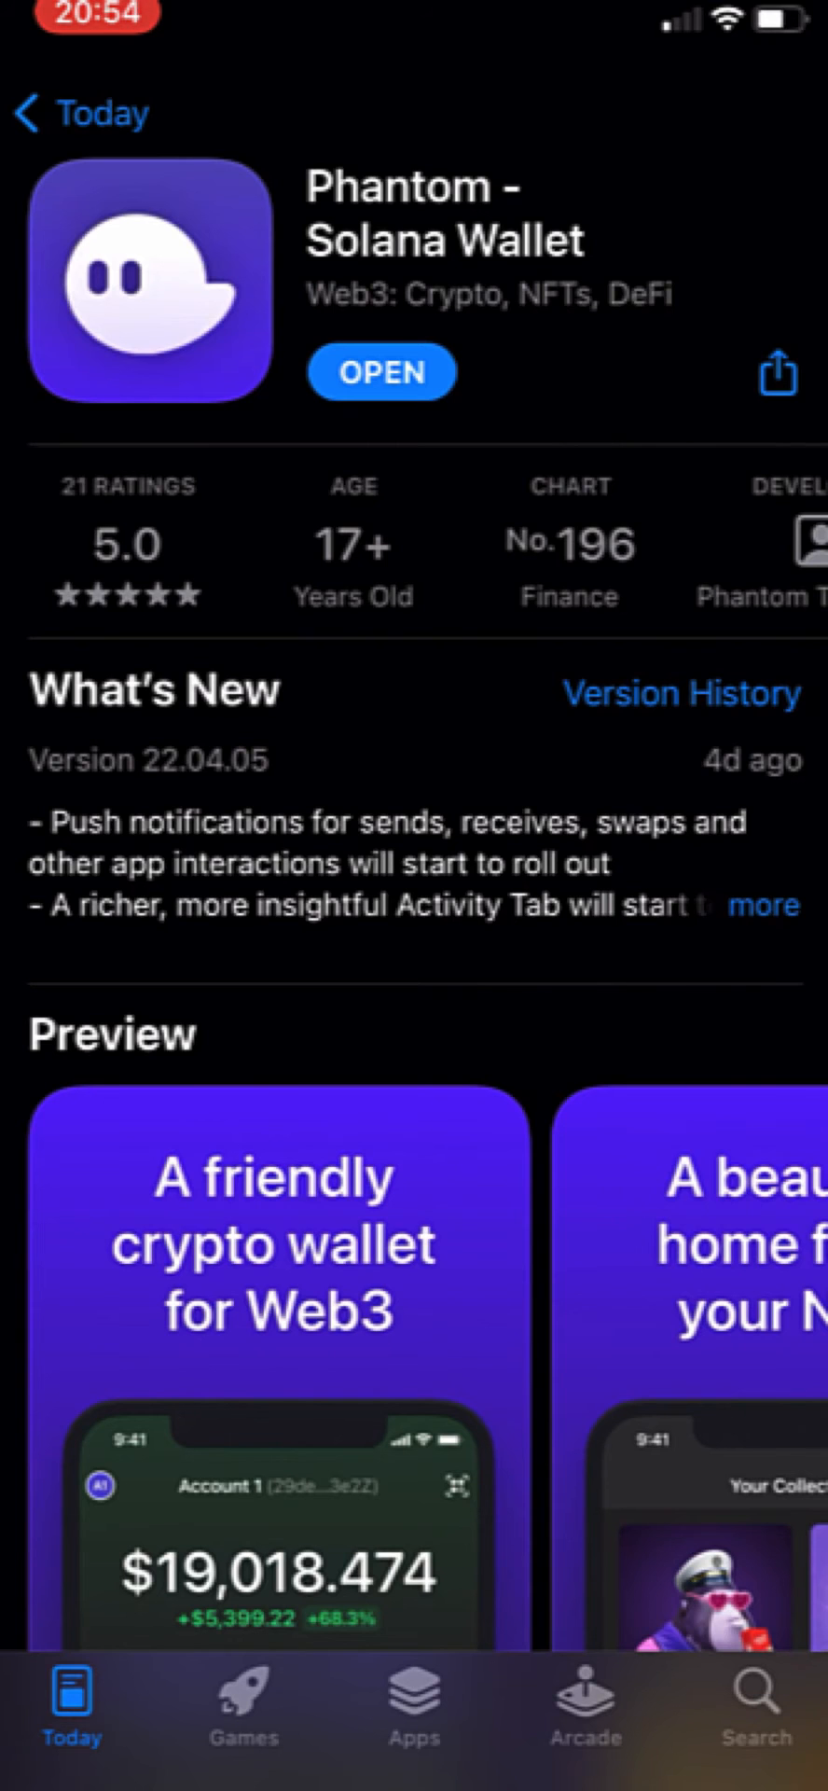
left_click(380, 371)
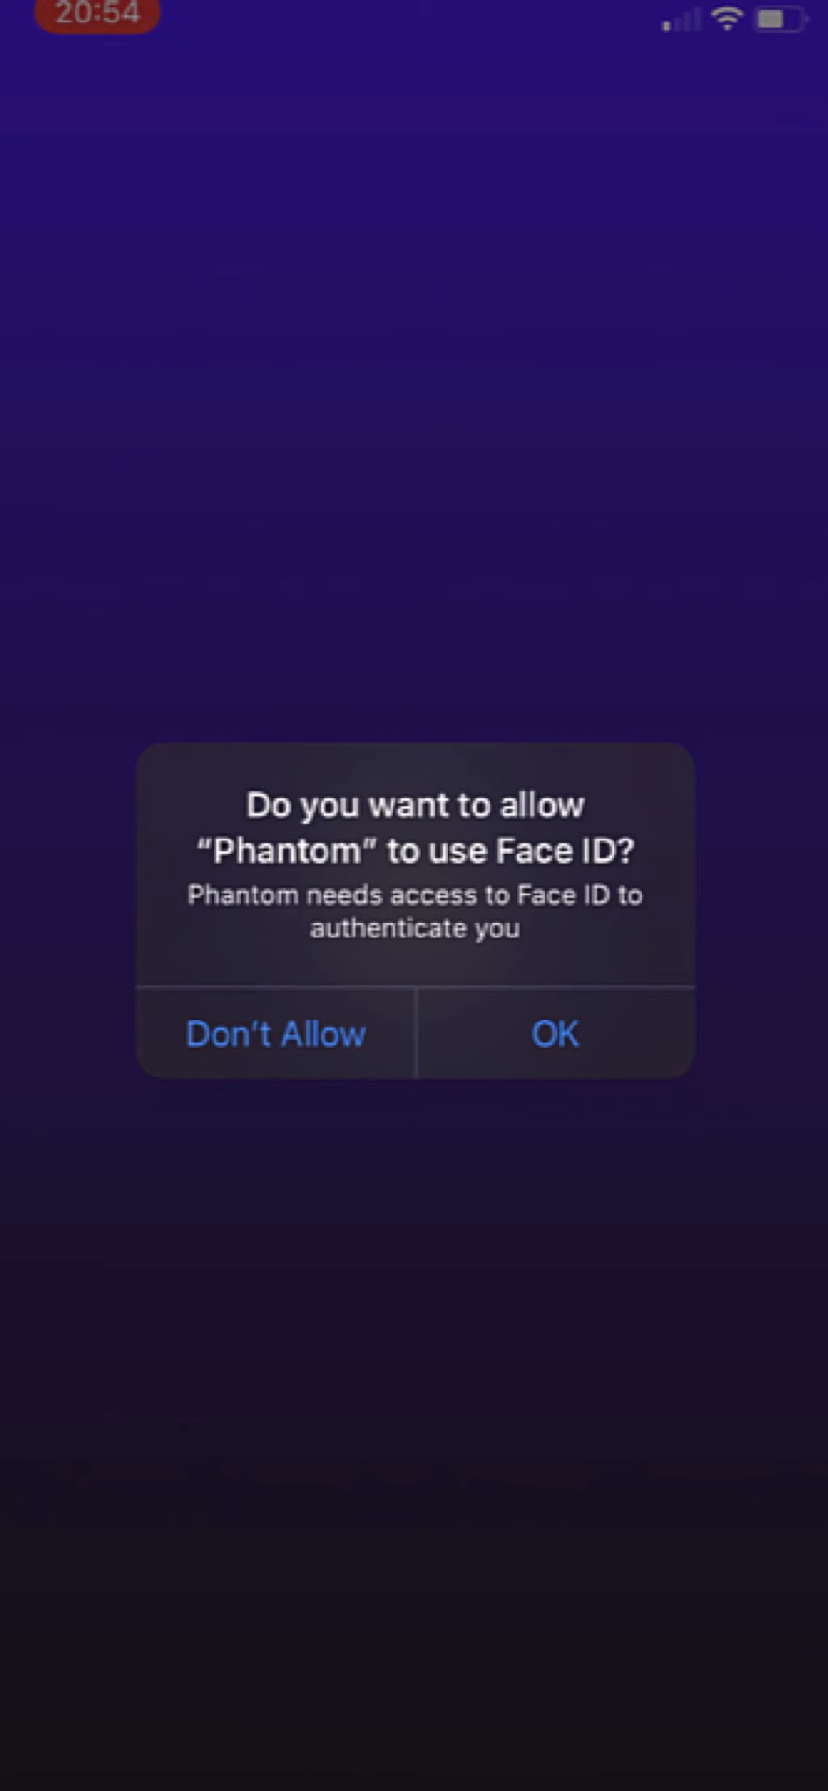
Allow Face ID and choose 'I already have a wallet' to restore from a recovery phrase
left_click(554, 1033)
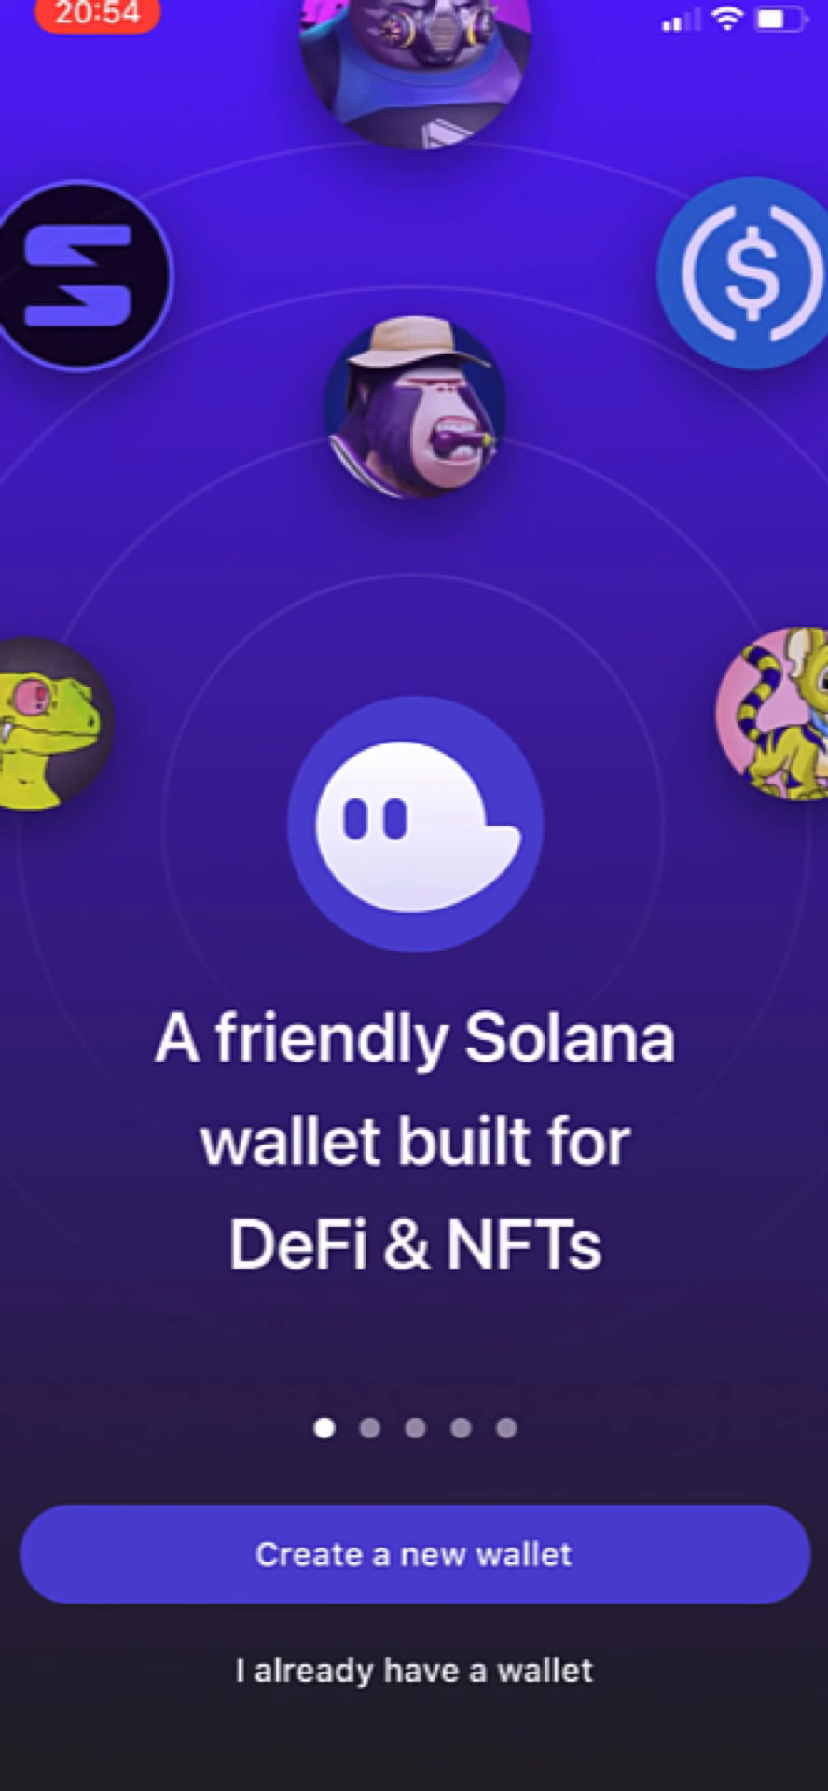
left_click(413, 1553)
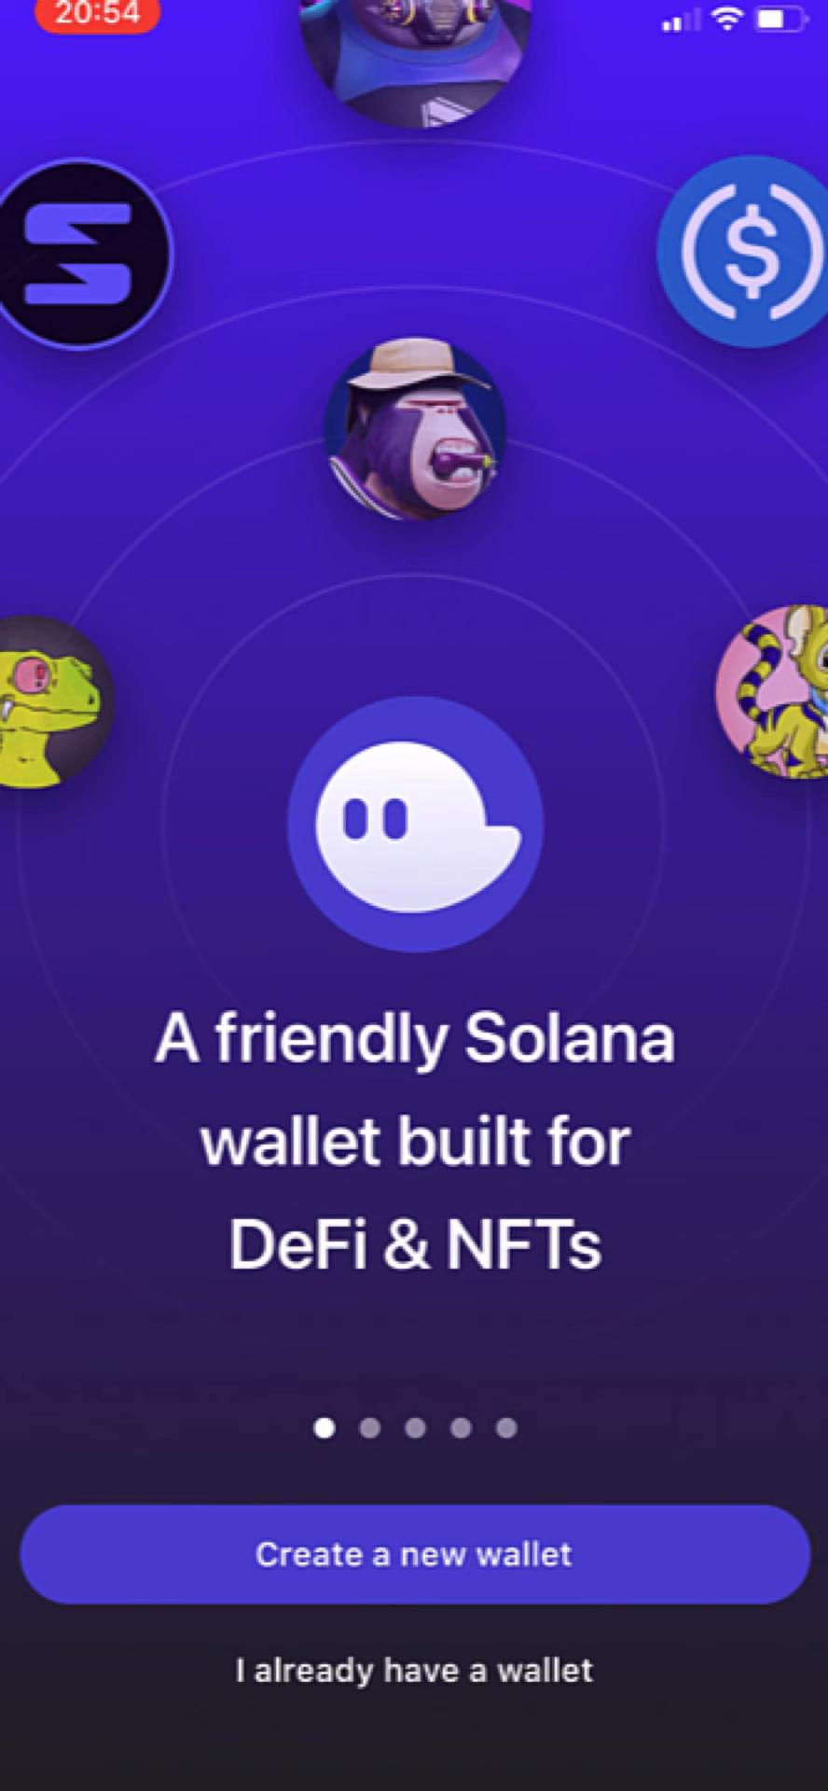
left_click(413, 1553)
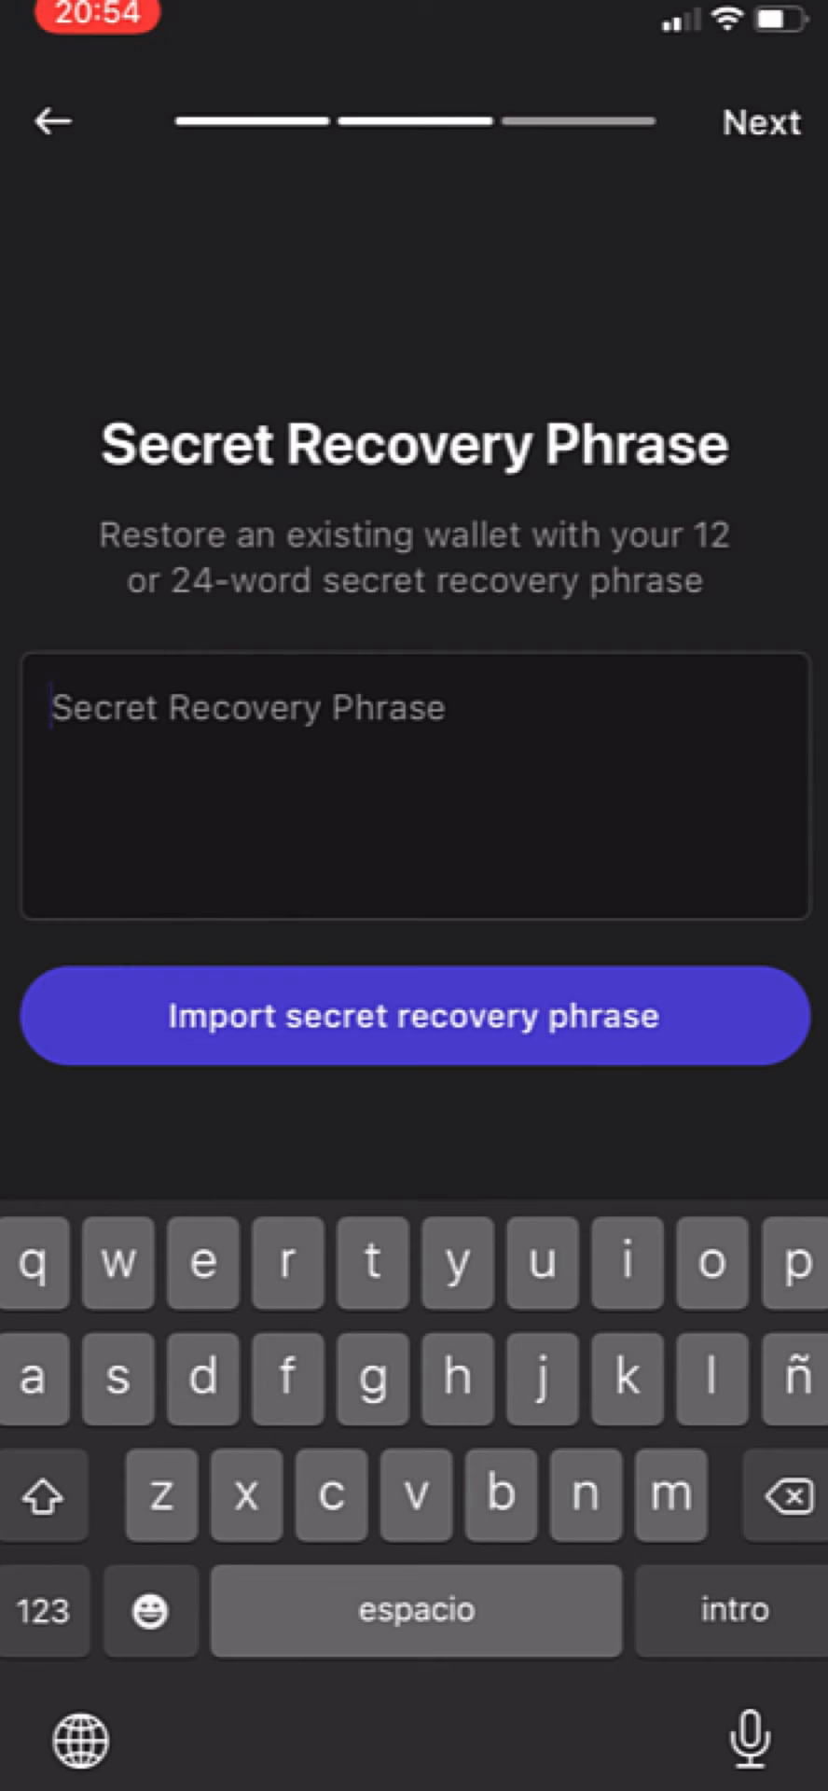
Import the secret recovery phrase and the found accounts, reaching the 'You're all done!' confirmation
left_click(413, 1015)
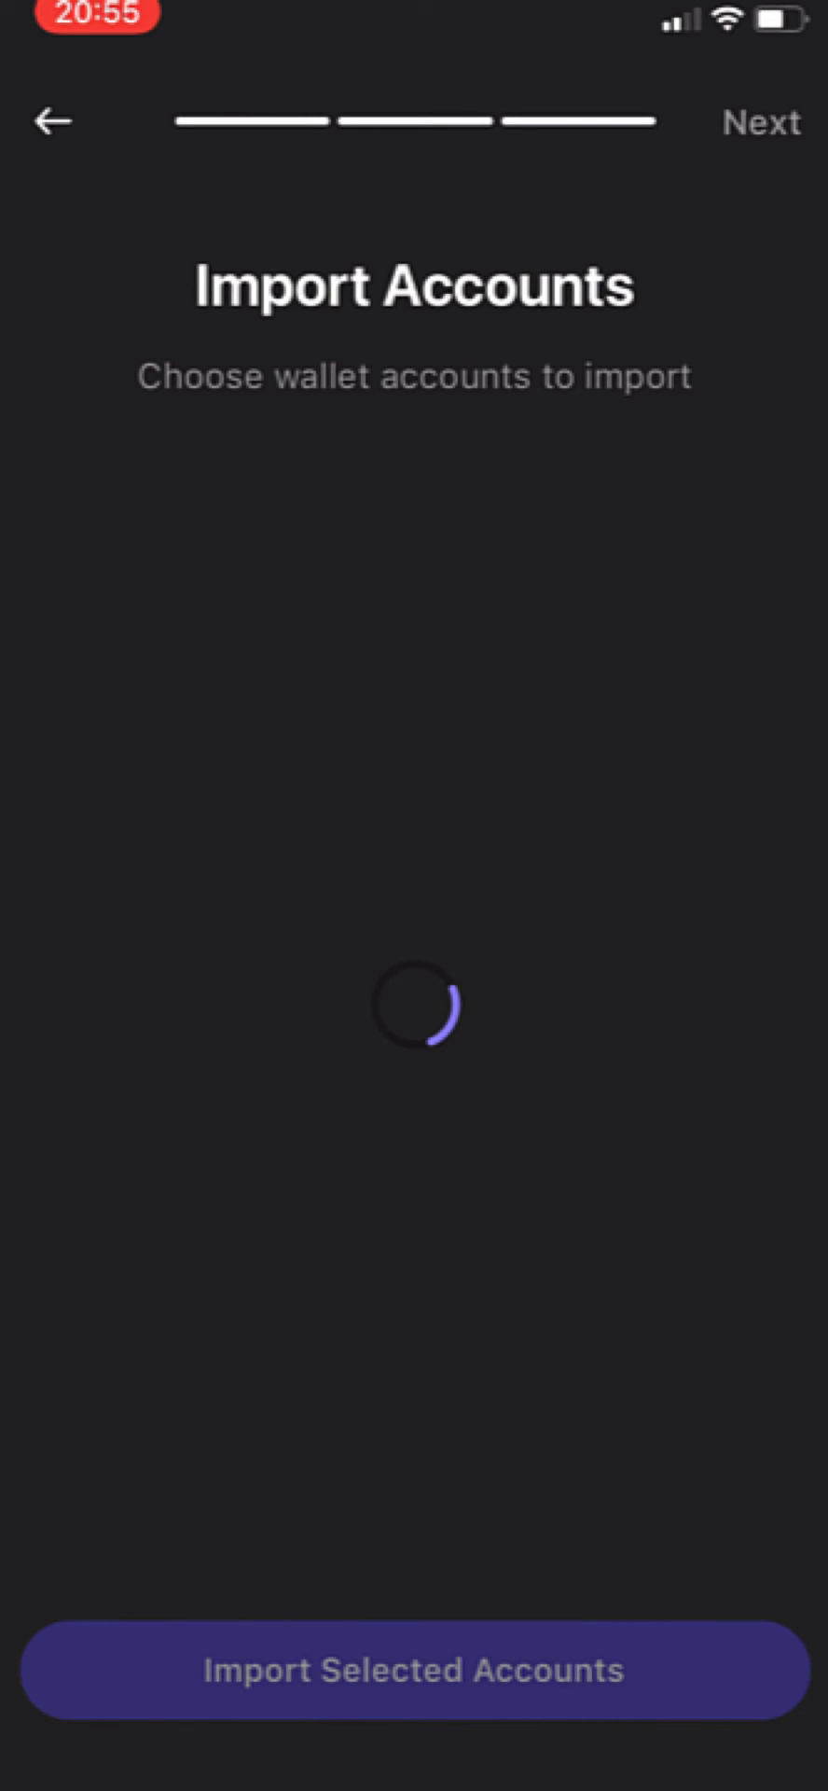
left_click(413, 1670)
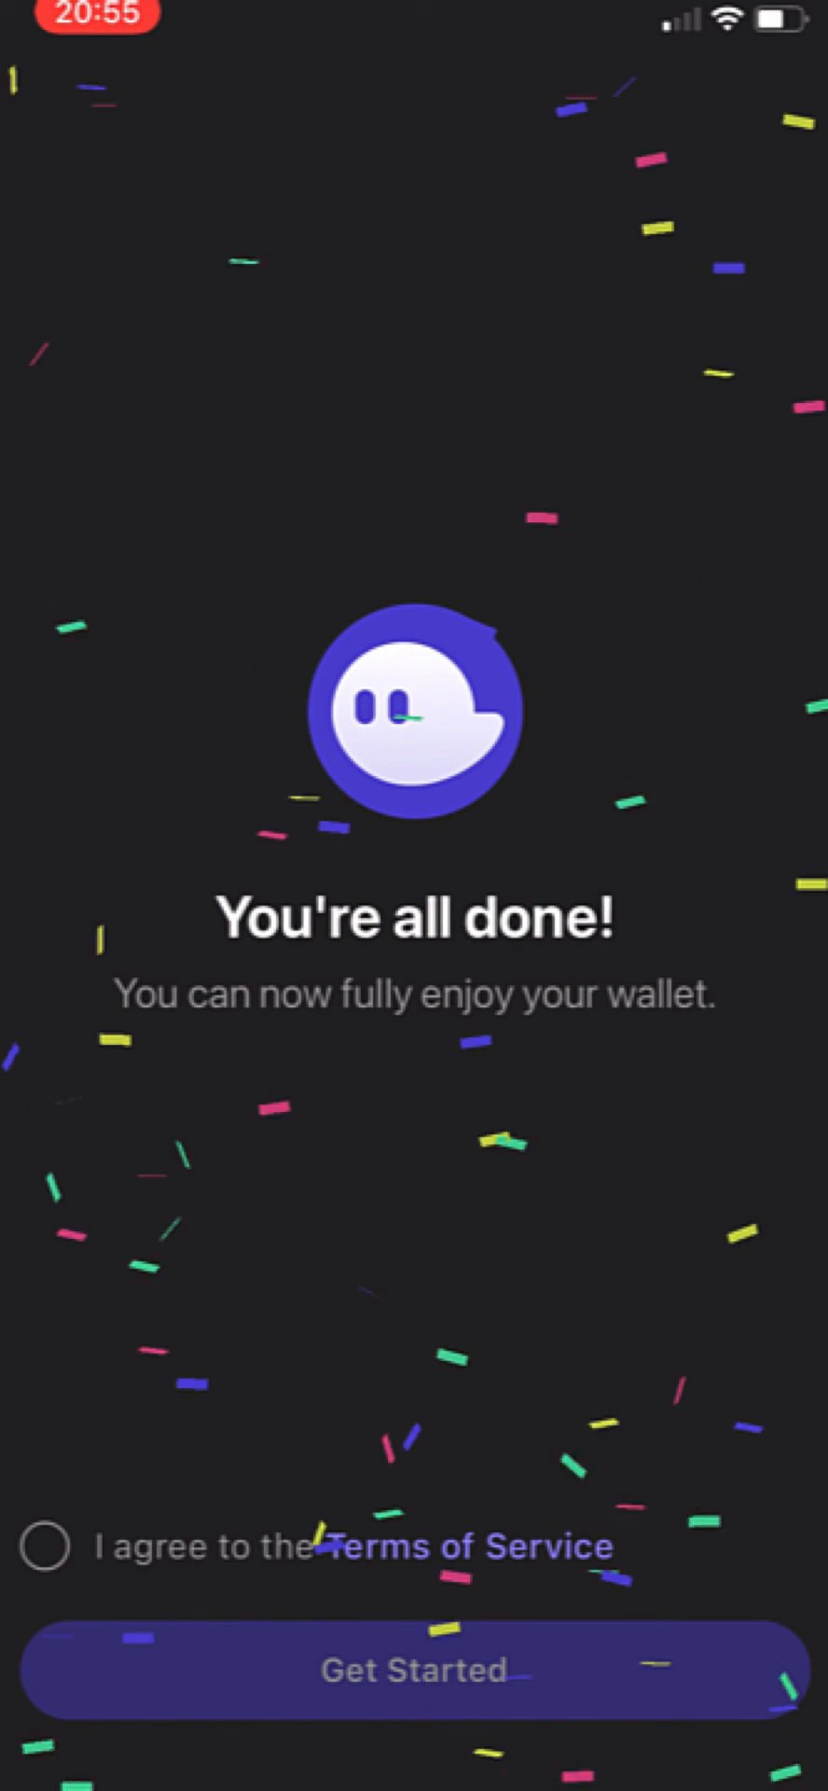
left_click(414, 1670)
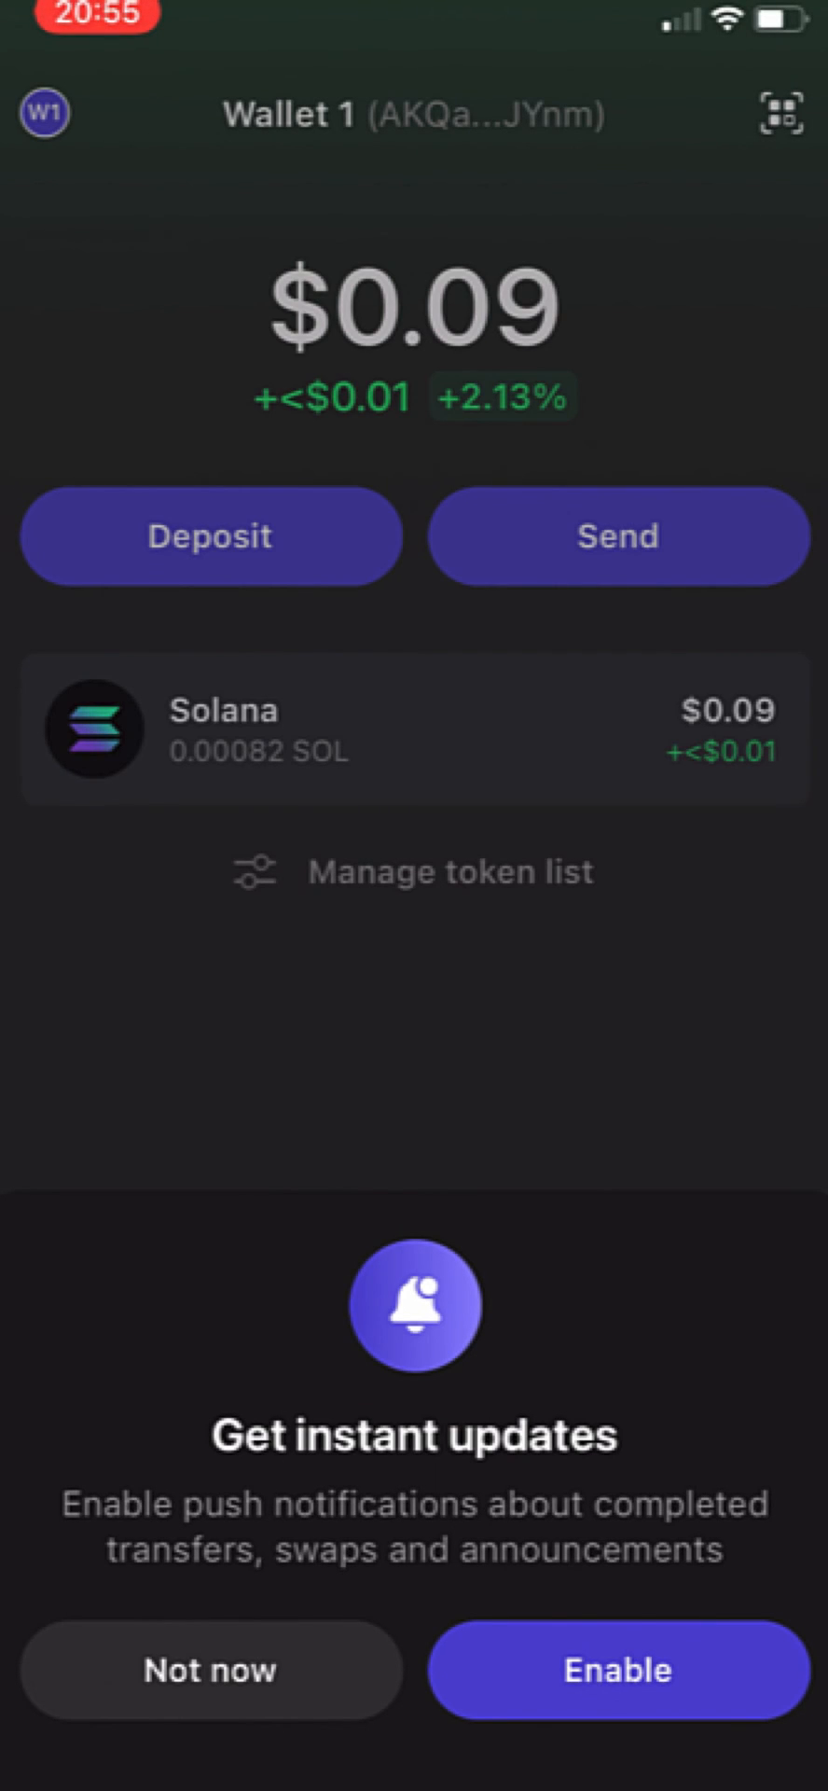
Decline push notifications and bring up the token list manager from Wallet 1's home
left_click(210, 1671)
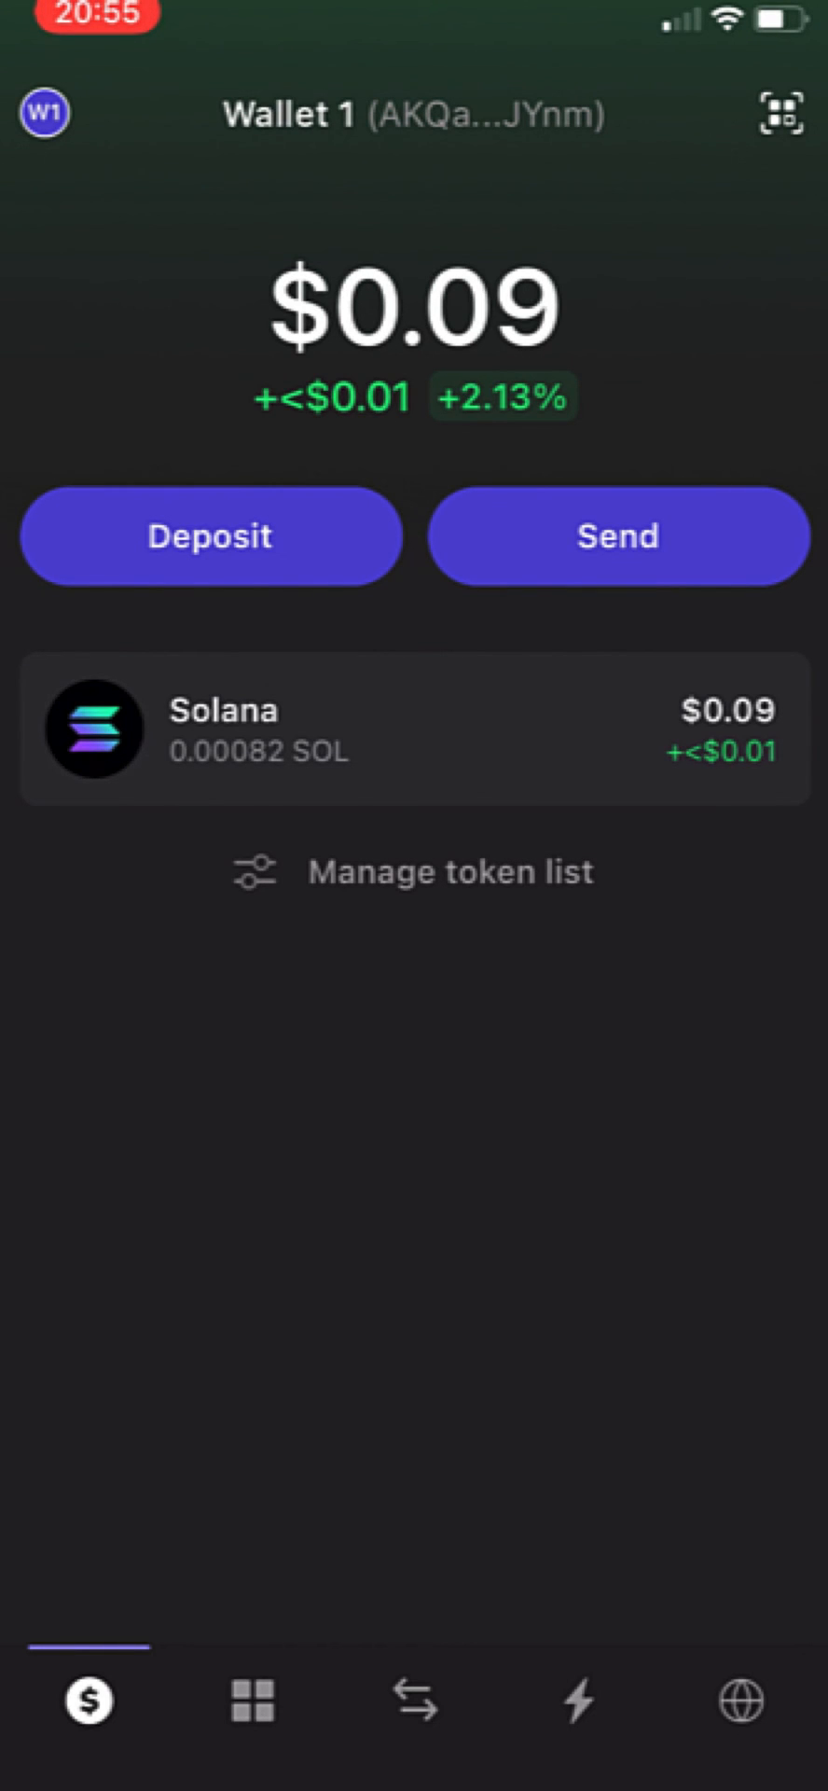
left_click(416, 870)
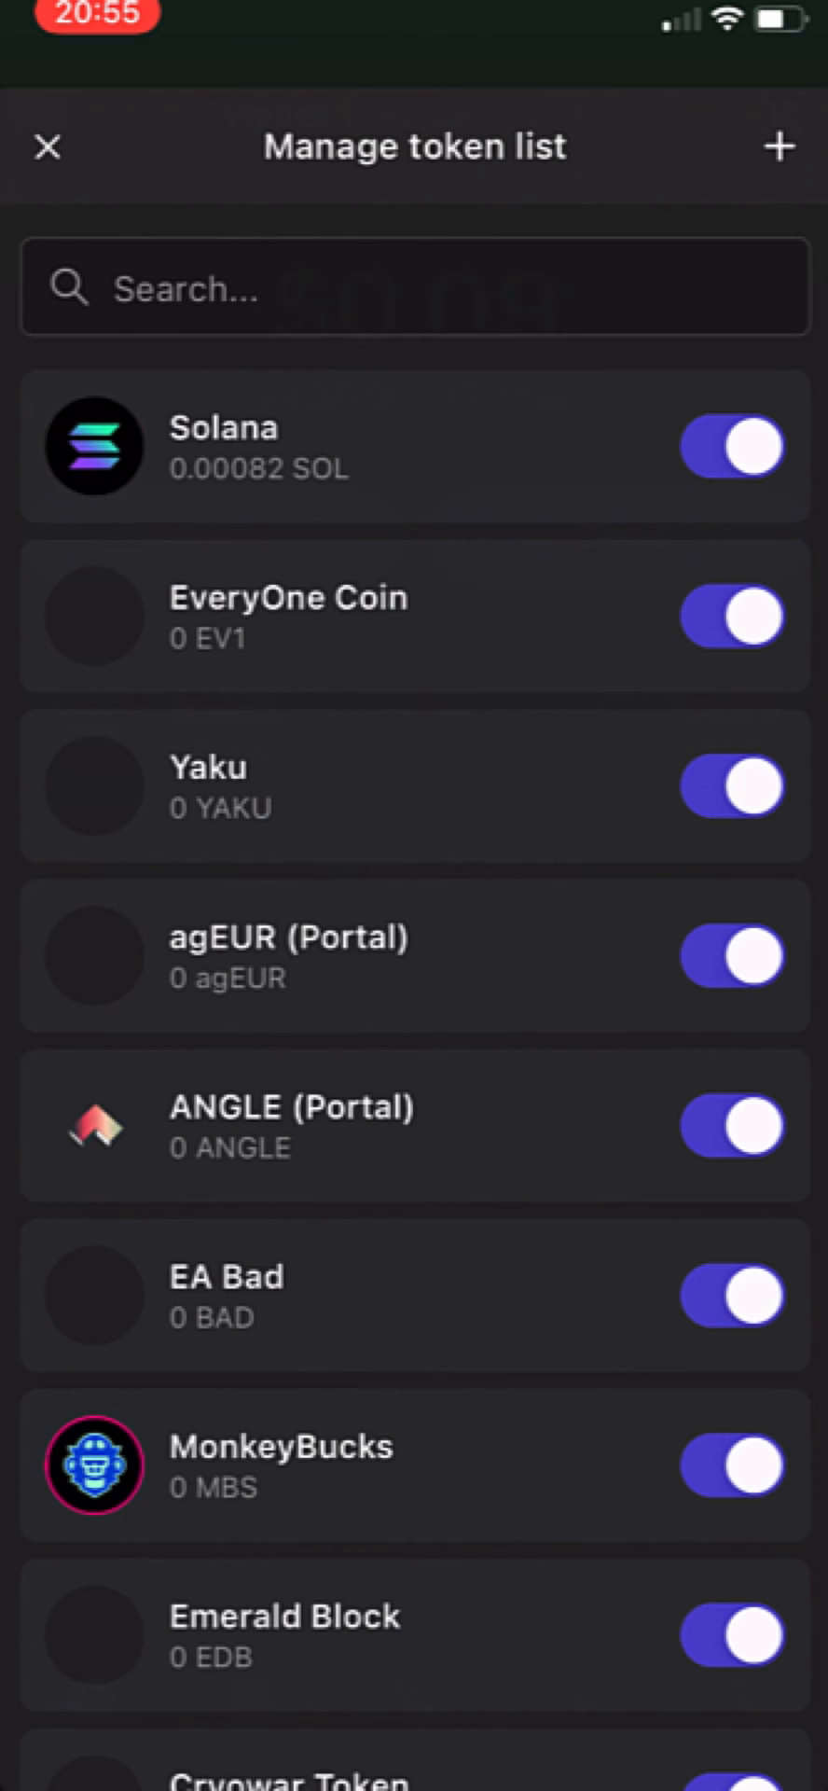
scroll("down", 3)
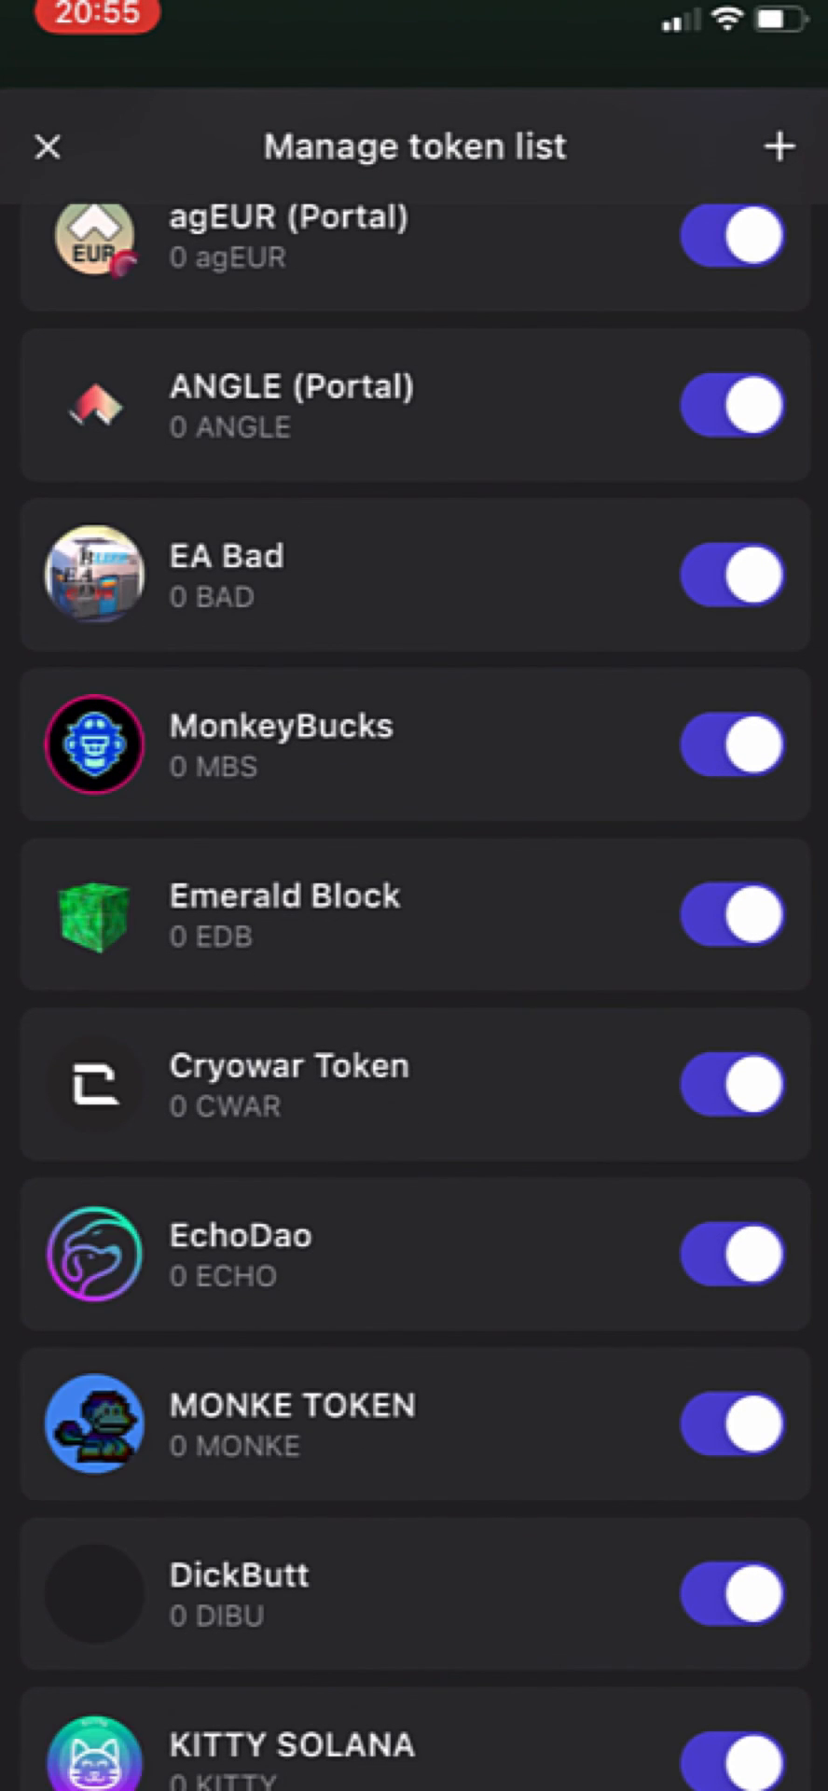
left_click(45, 147)
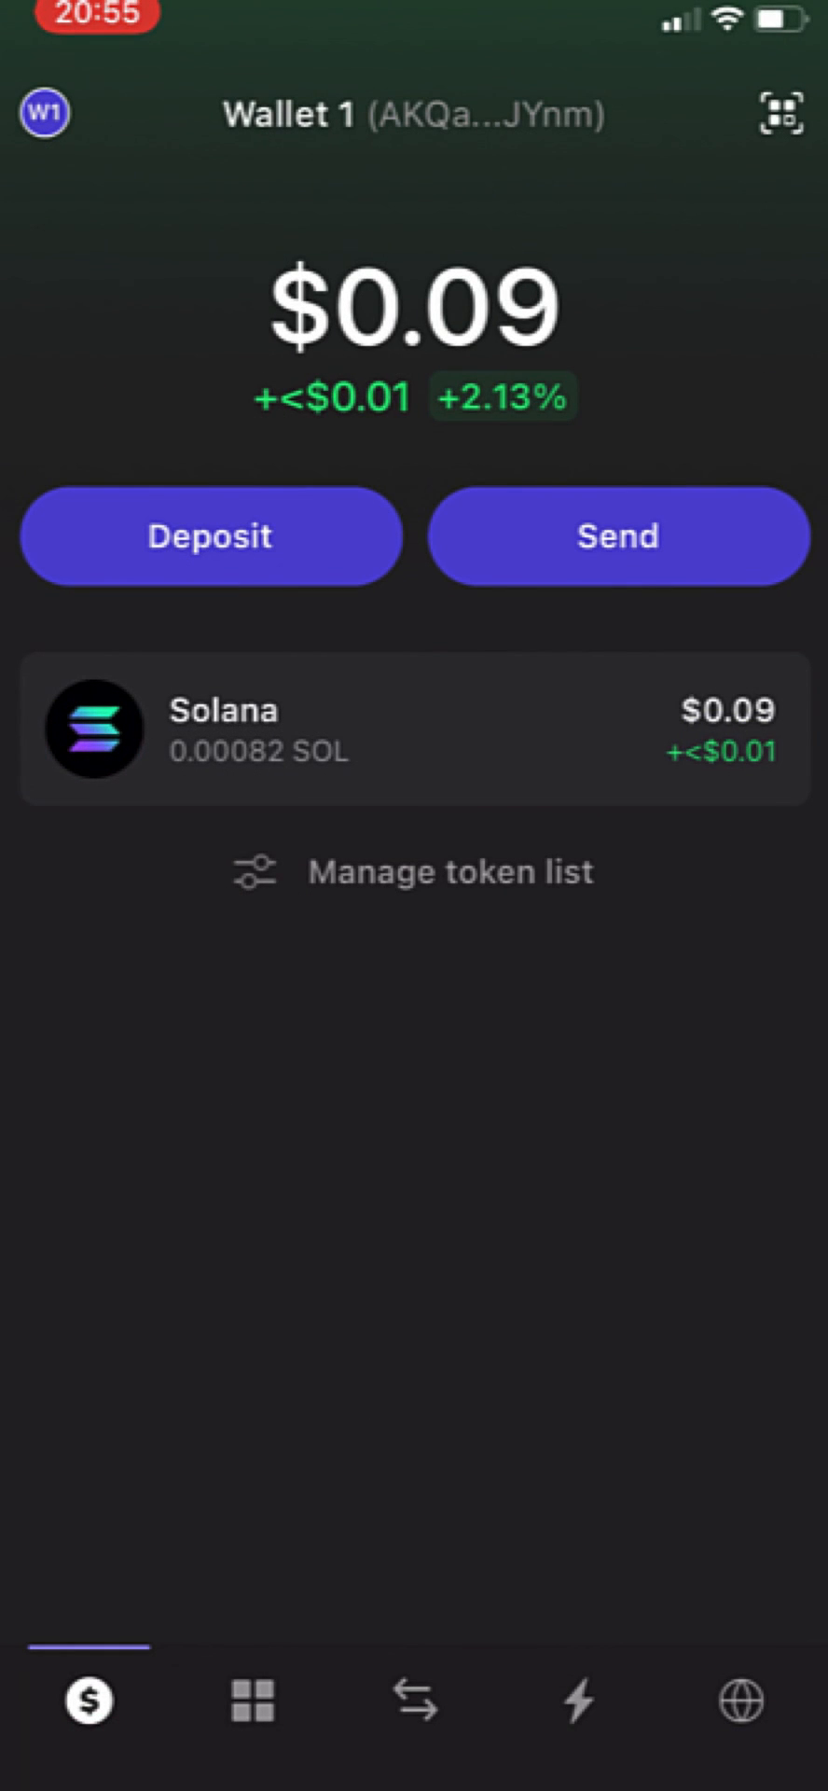